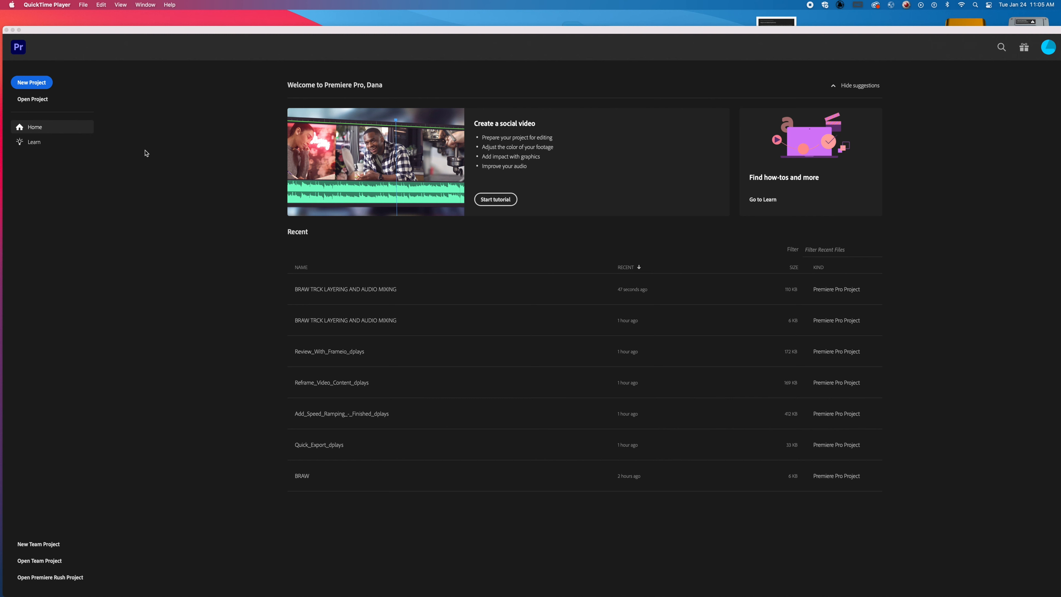
mouse_move(30, 82)
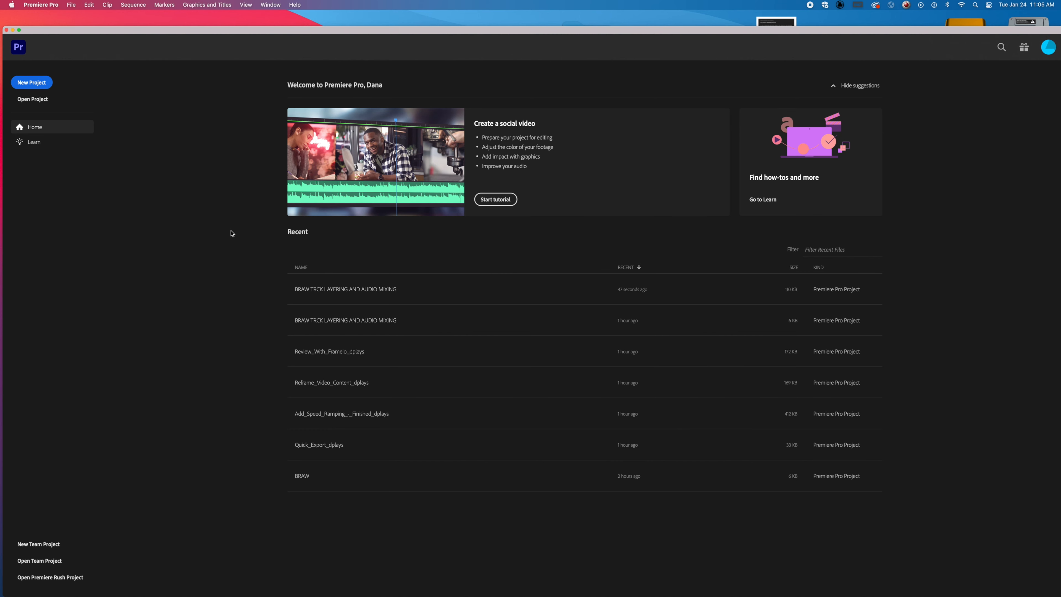
Import the Ex1_Jones and Ex1B_Jones footage folders via File > Import.
left_click(72, 5)
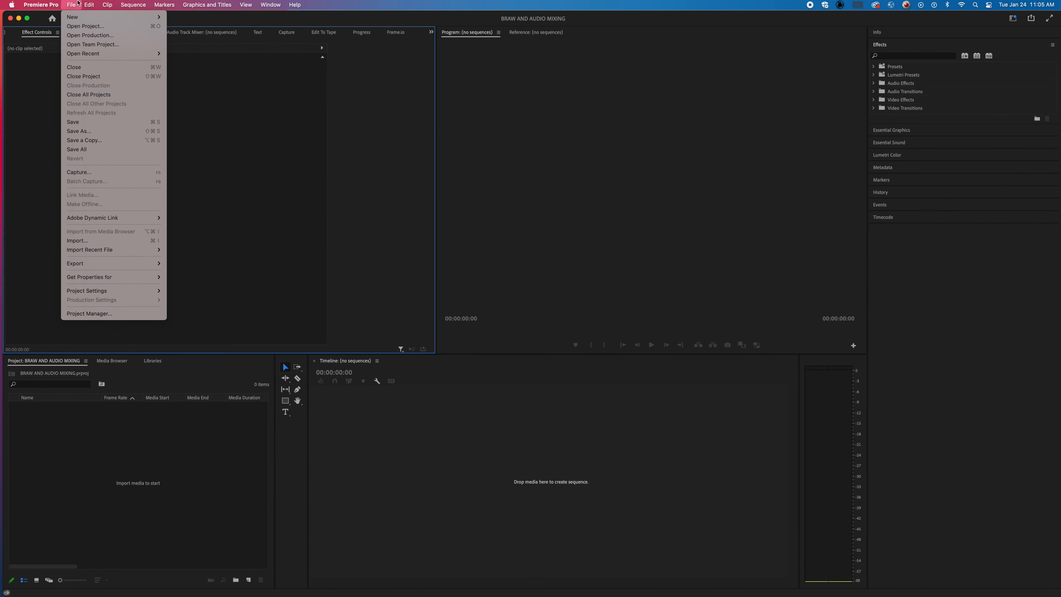
mouse_move(77, 241)
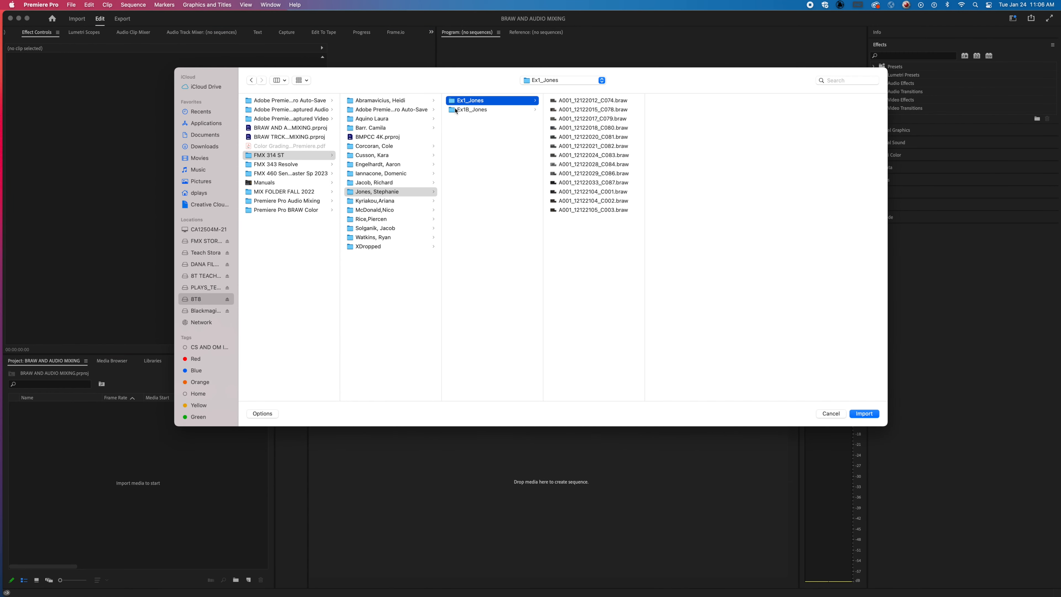
left_click(376, 191)
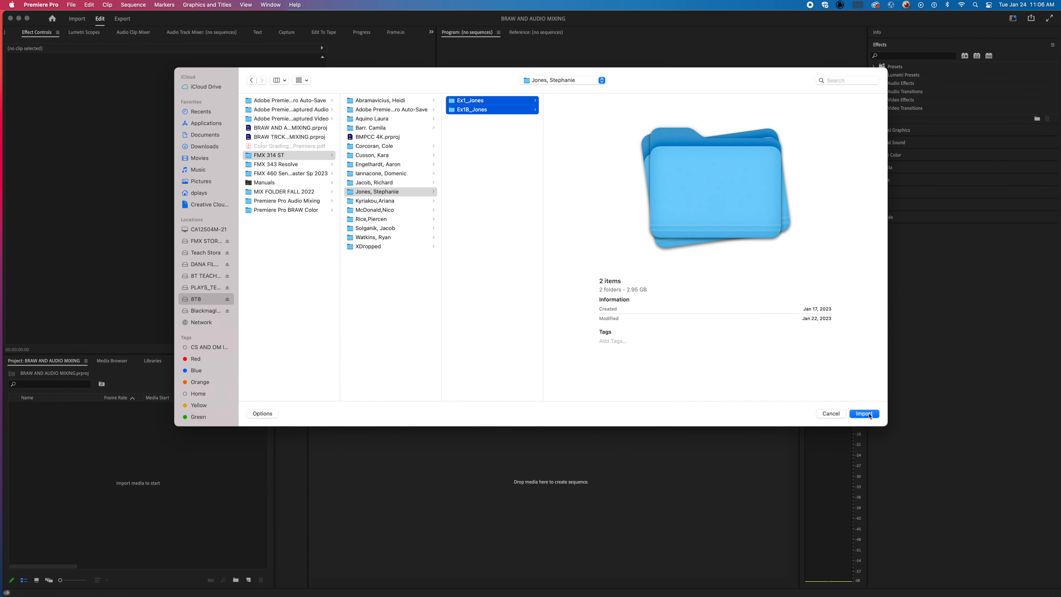
left_click(864, 413)
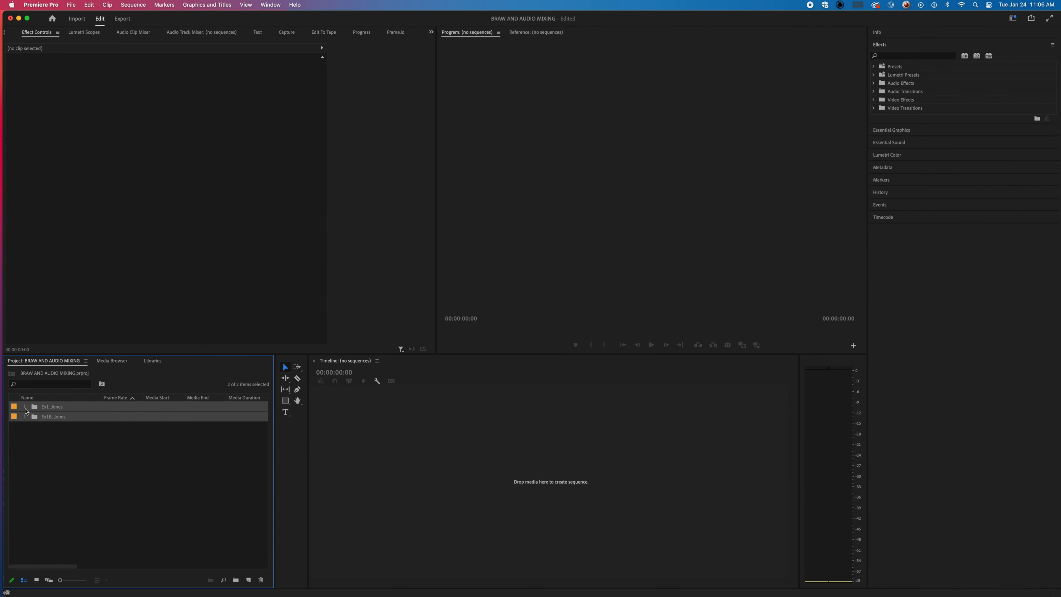
Expand the Ex1_Jones bin to list its BRAW clips at 24 fps.
left_click(25, 406)
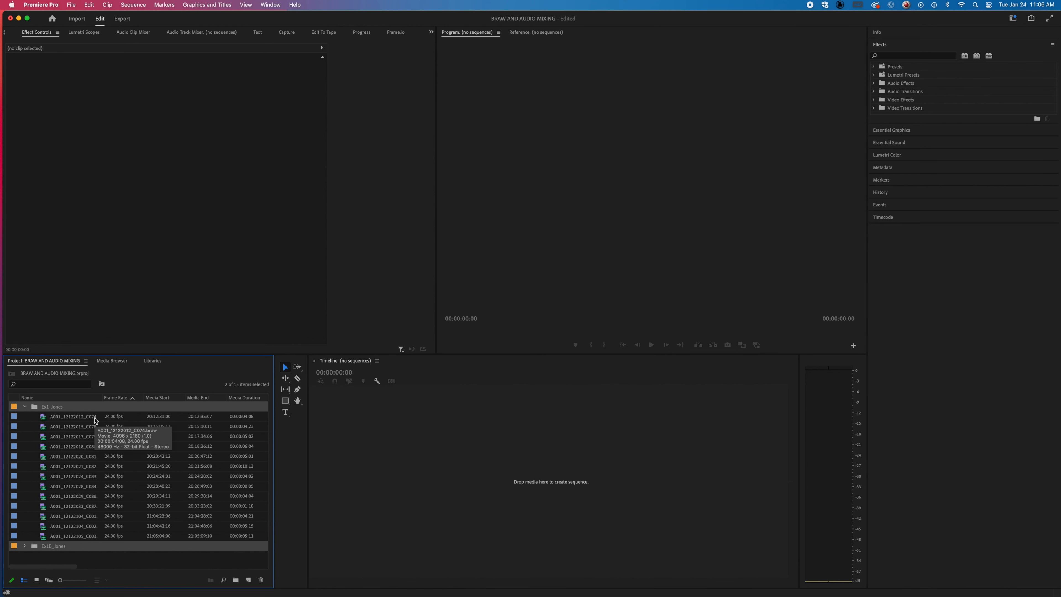
mouse_move(50, 420)
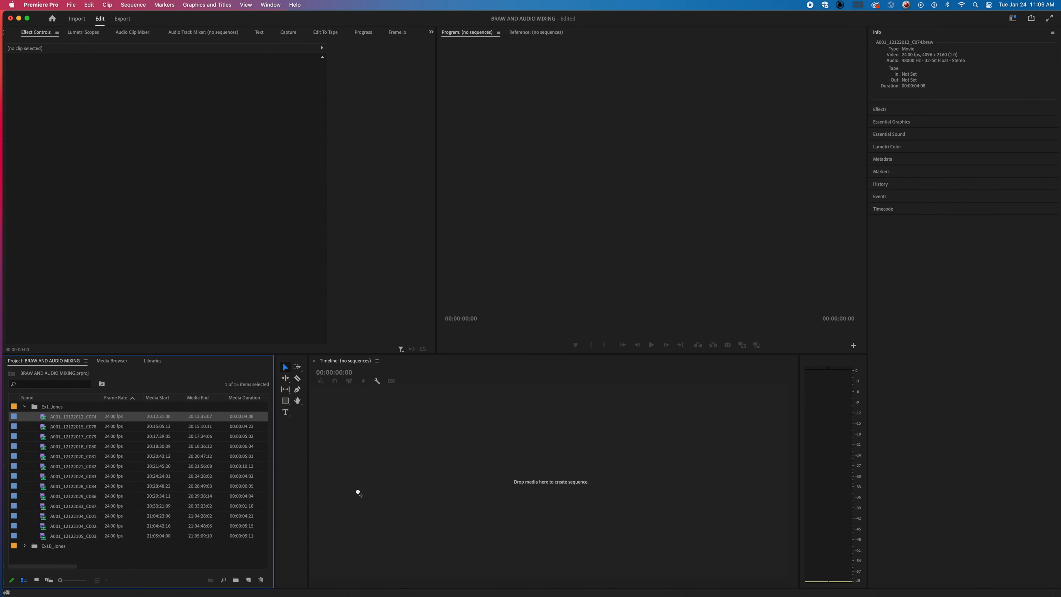
Create sequence A001_12122012_C074 from the first clip and move the playhead about one second in.
double_click(73, 416)
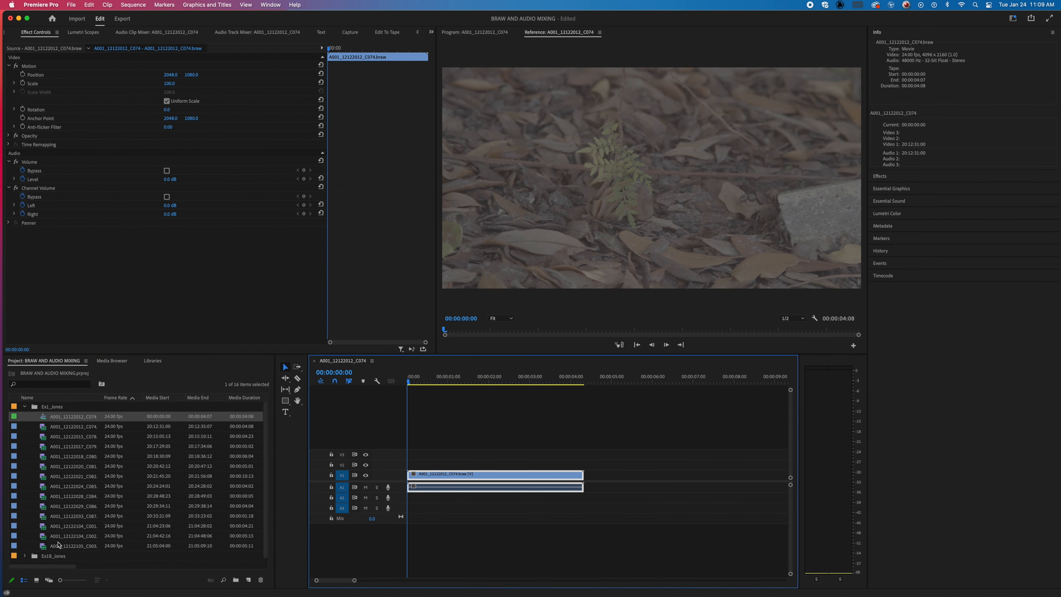
left_click(452, 382)
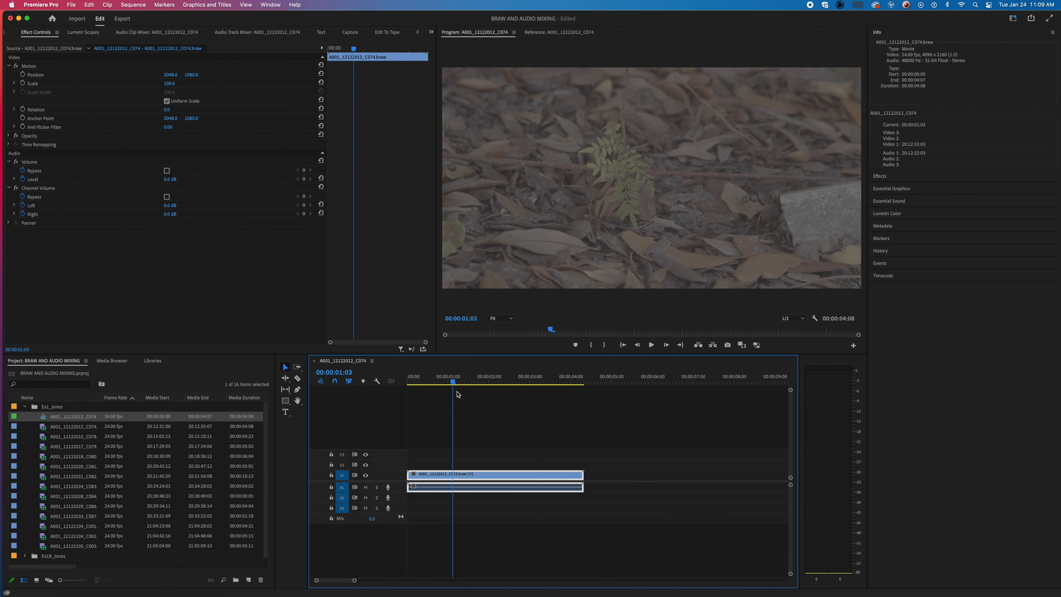
mouse_move(37, 51)
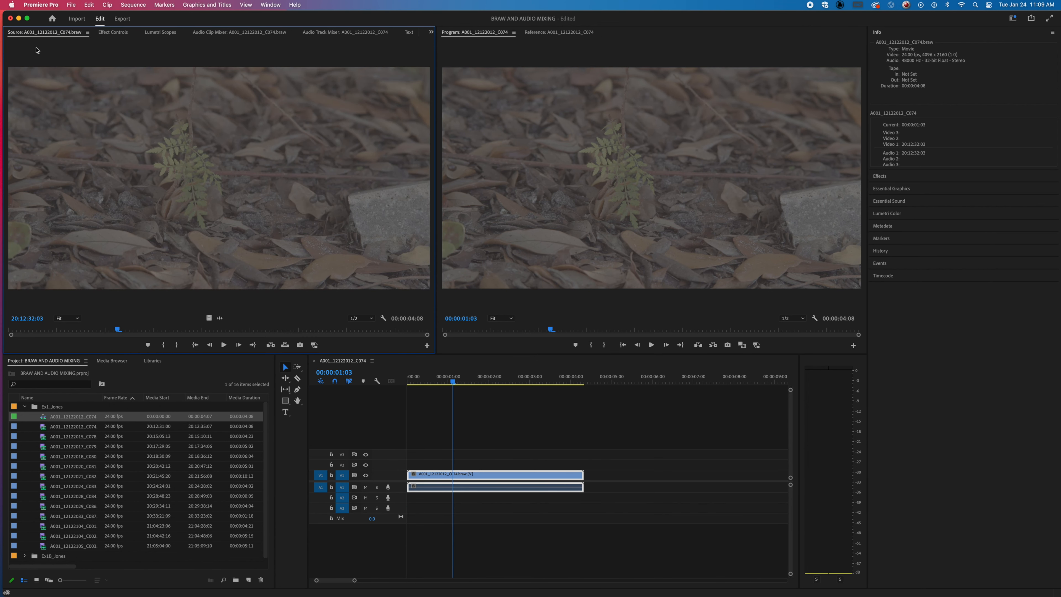
mouse_move(39, 33)
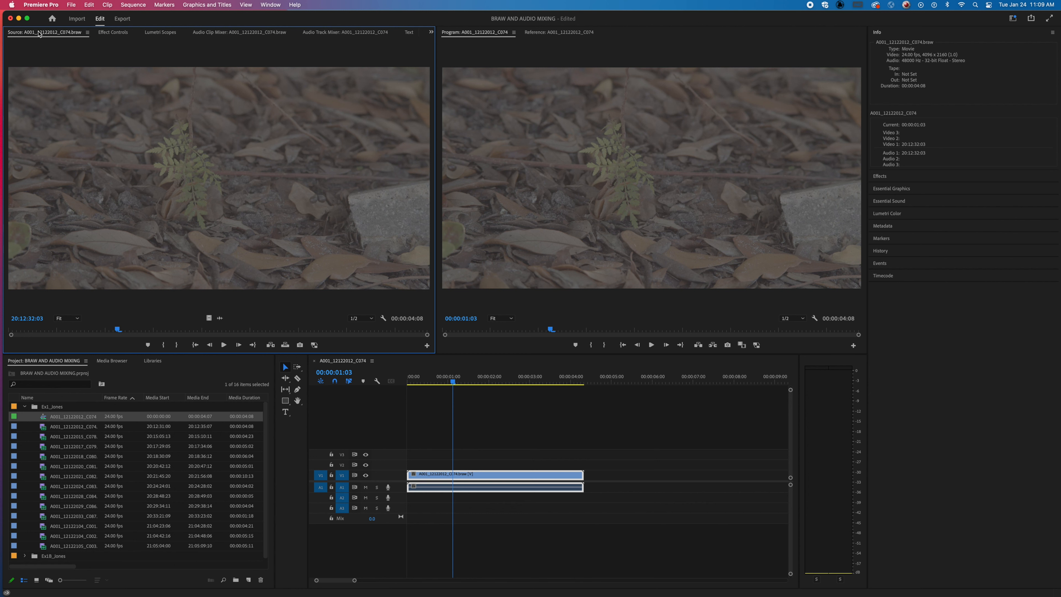
mouse_move(112, 18)
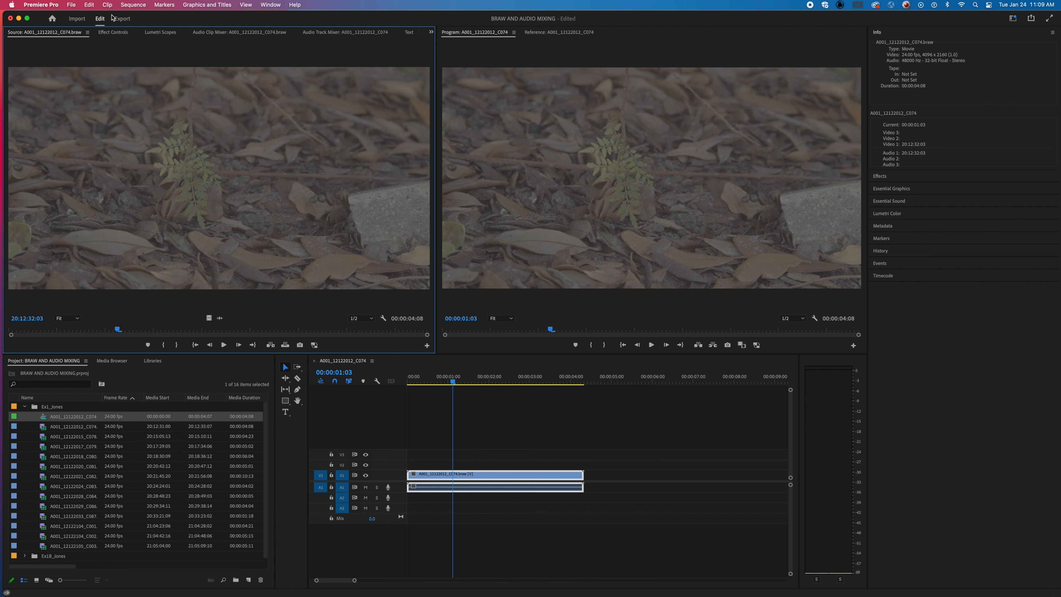
Set the clip's Blackmagic RAW to decode from Clip with Blackmagic Design Extended Video gamma.
left_click(112, 32)
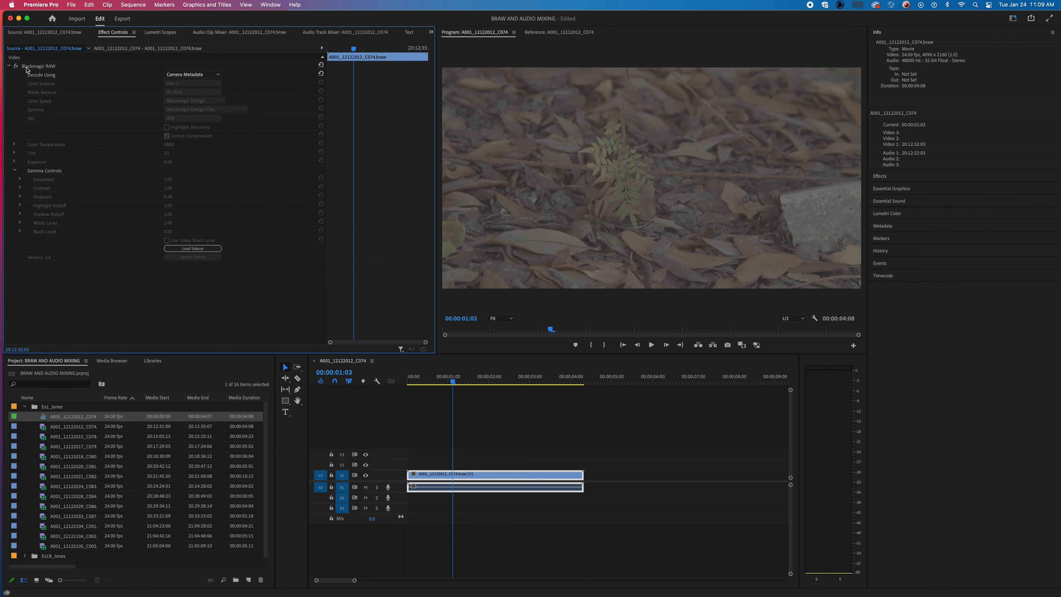
mouse_move(49, 50)
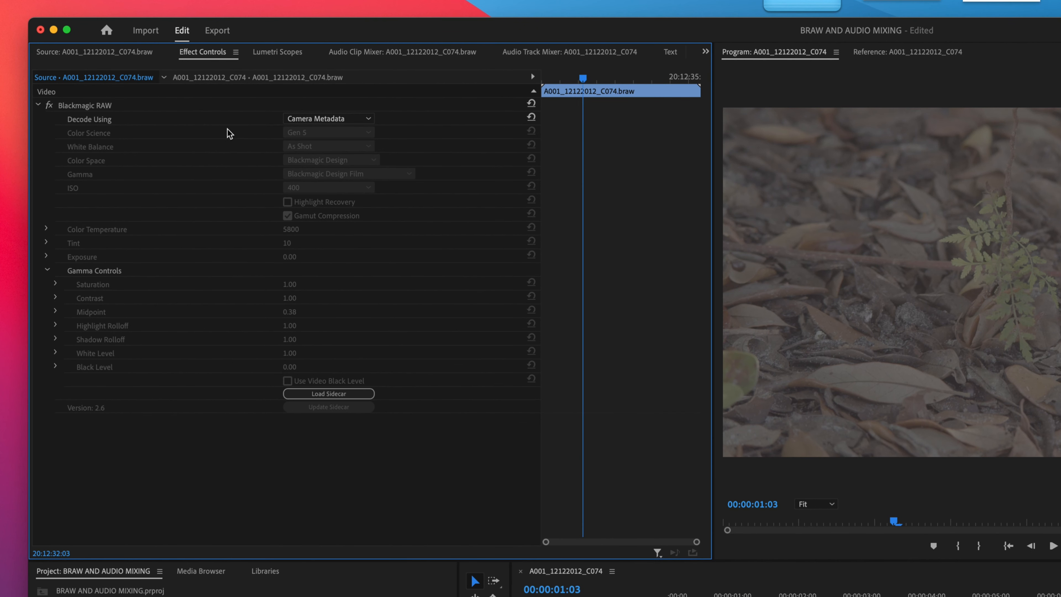
left_click(328, 118)
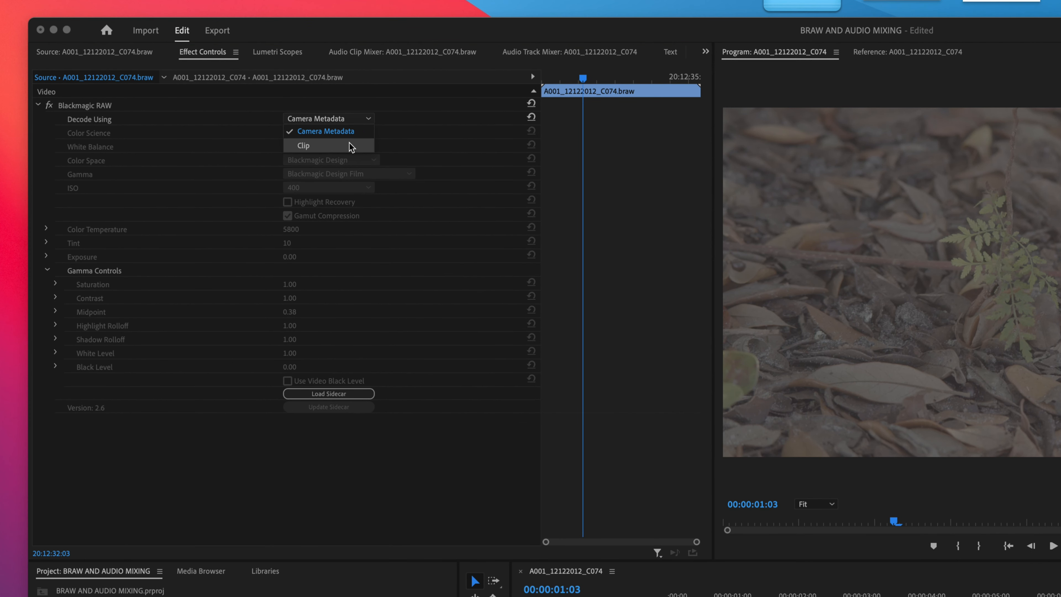
left_click(304, 145)
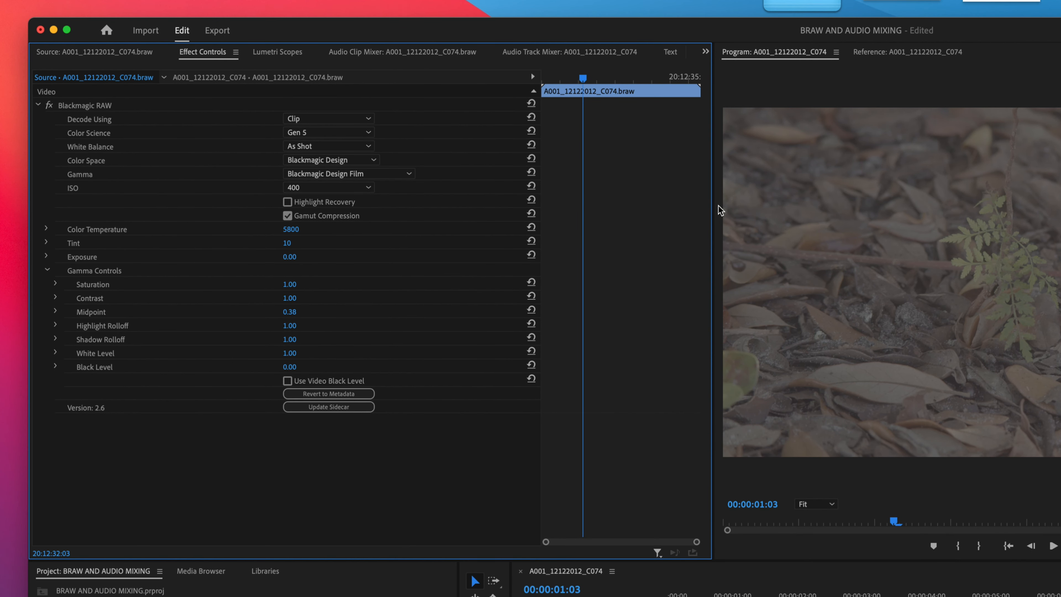
mouse_move(384, 173)
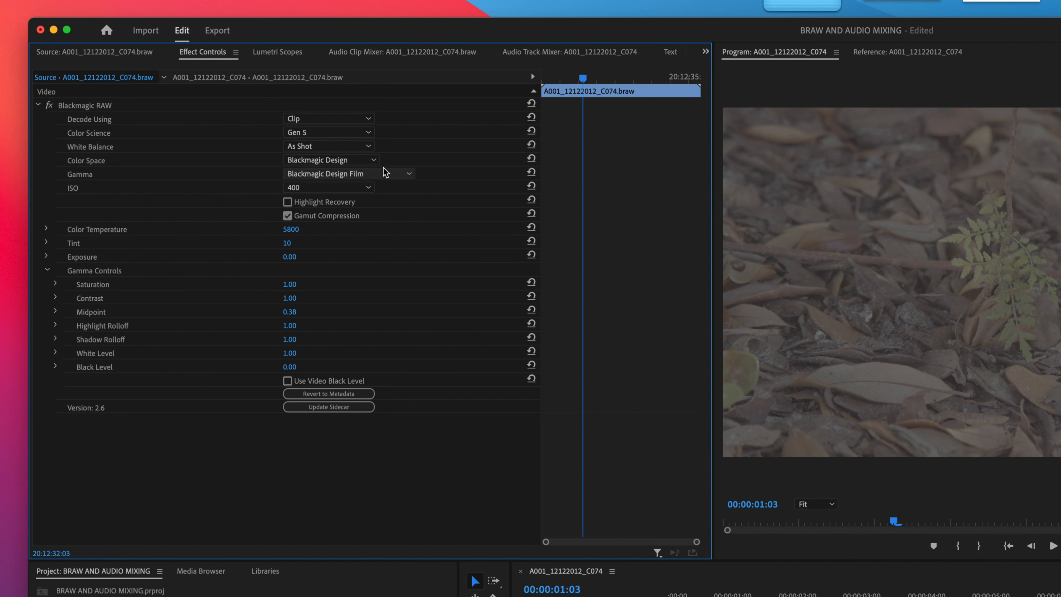
left_click(330, 173)
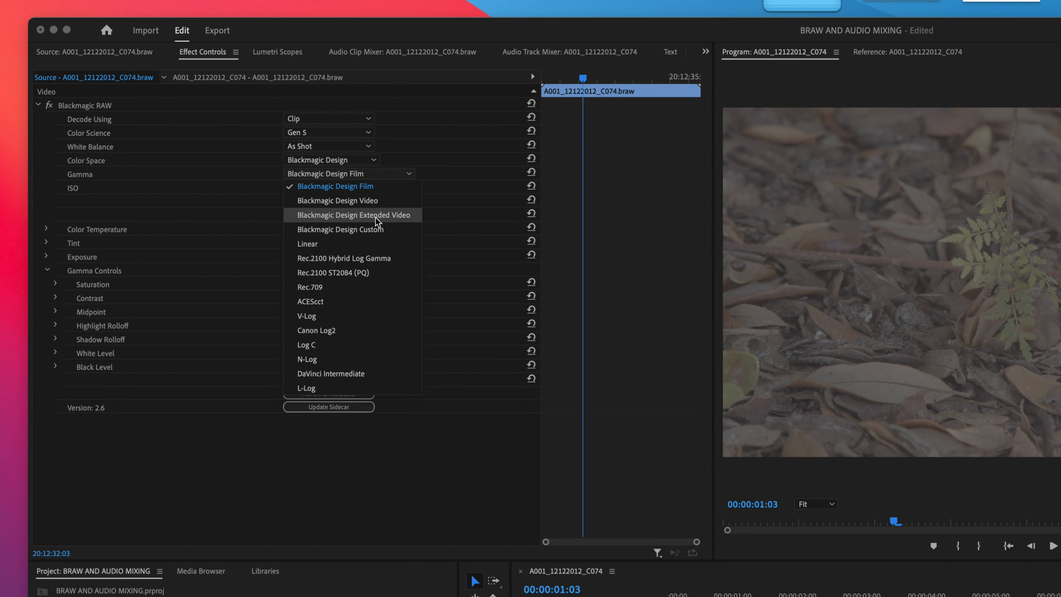
left_click(353, 214)
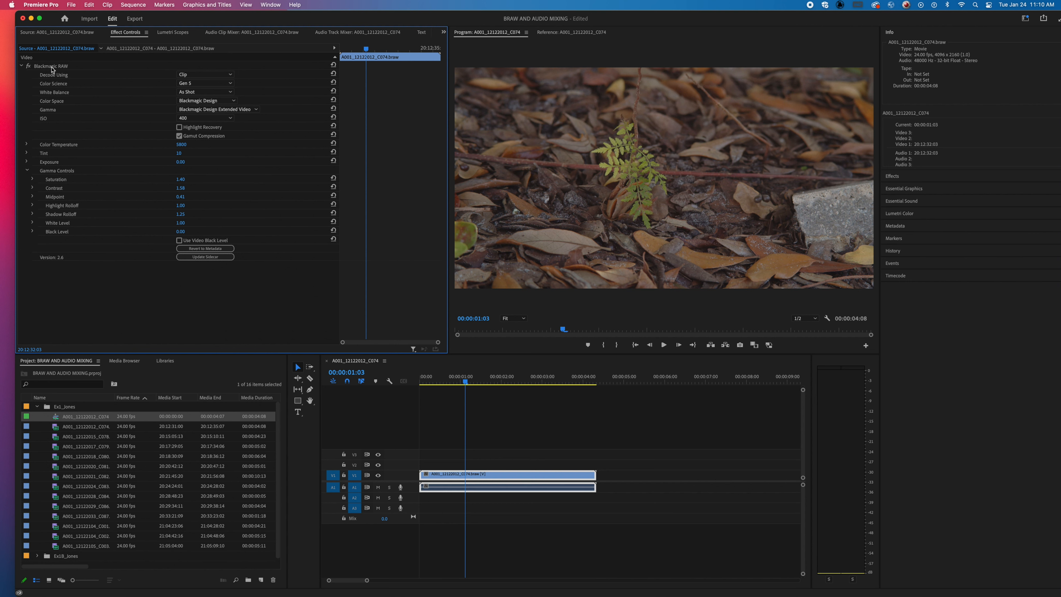
Copy the Blackmagic RAW effect and select the remaining Ex1_Jones clips in the bin.
right_click(51, 66)
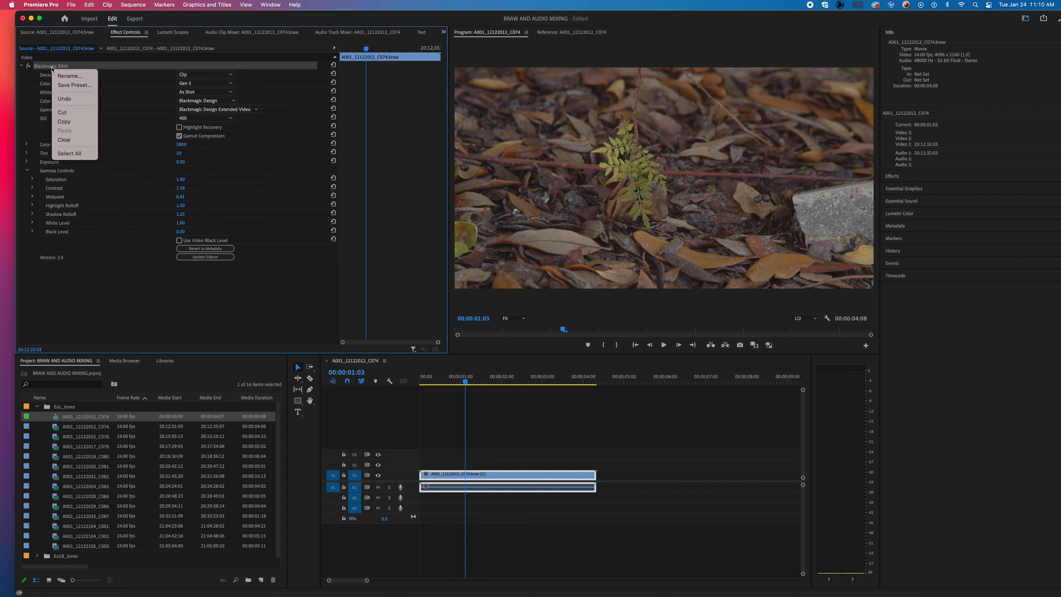
left_click(85, 431)
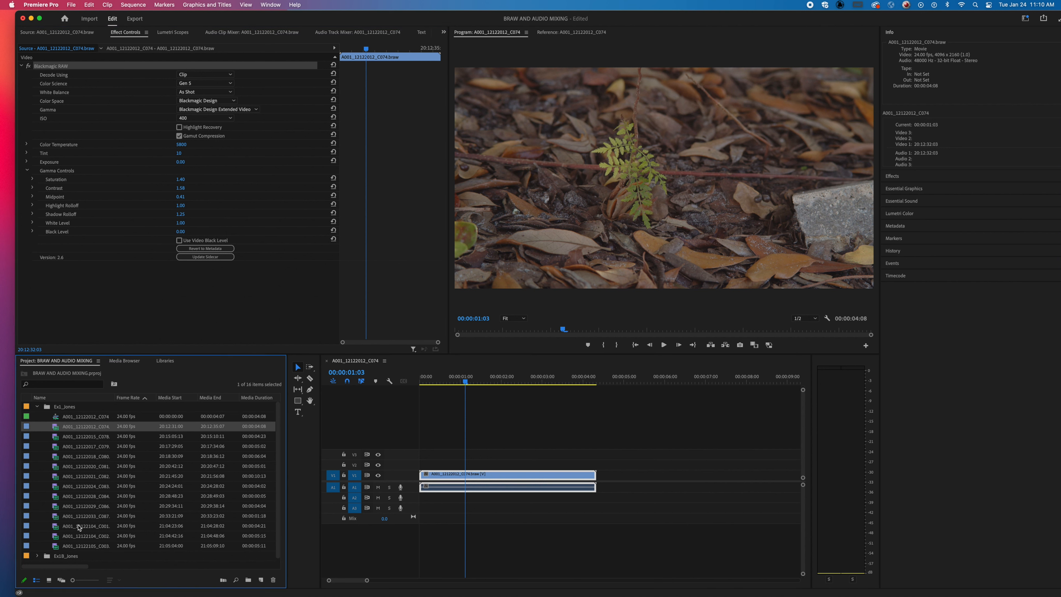
mouse_move(77, 544)
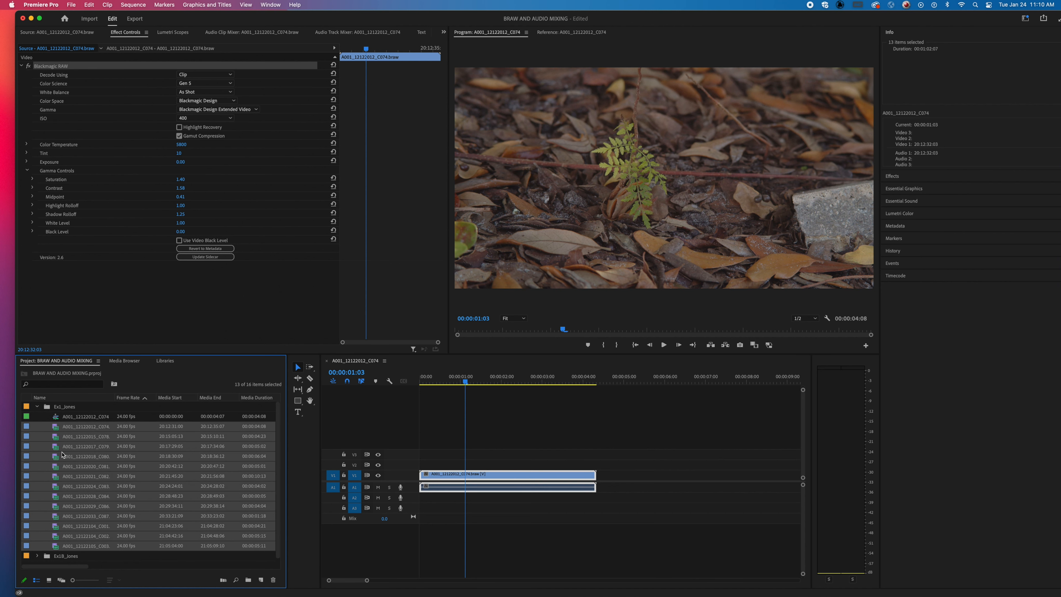
right_click(64, 436)
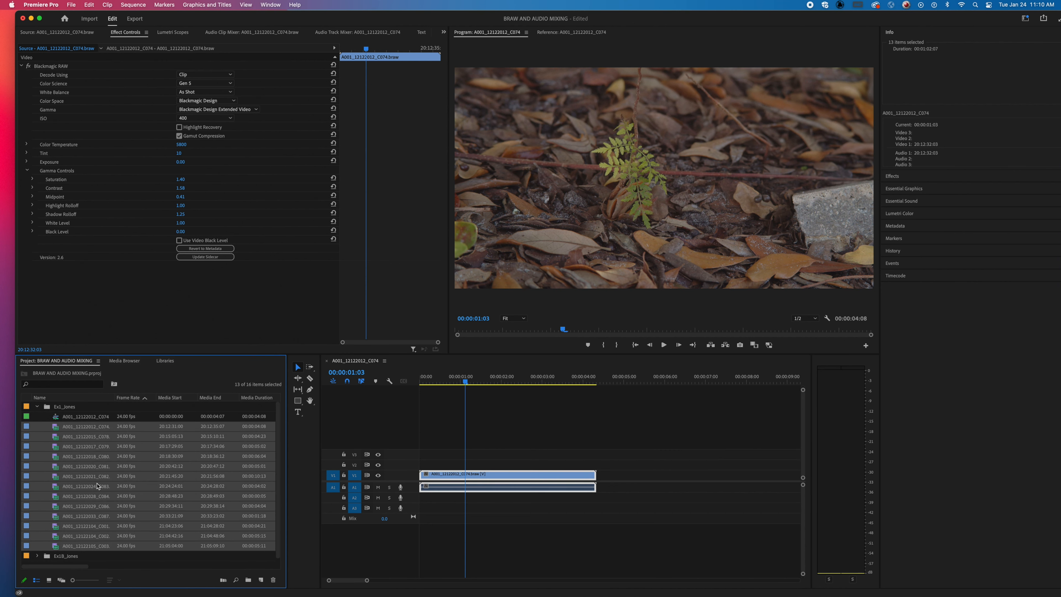
mouse_move(77, 432)
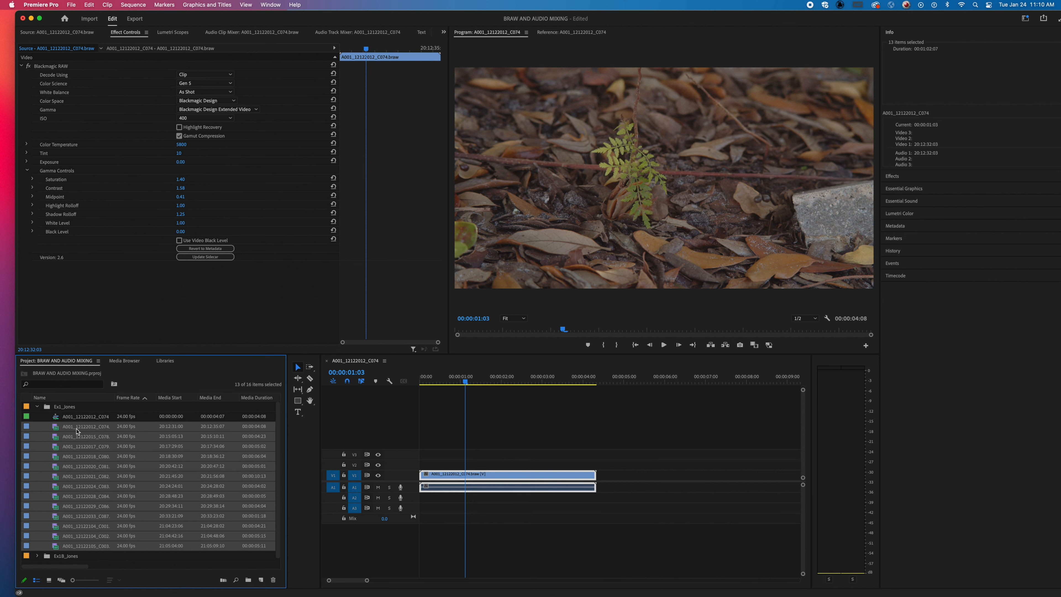
Paste the decode attributes onto the selected clips and preview A001_12122015_C078.
left_click(84, 446)
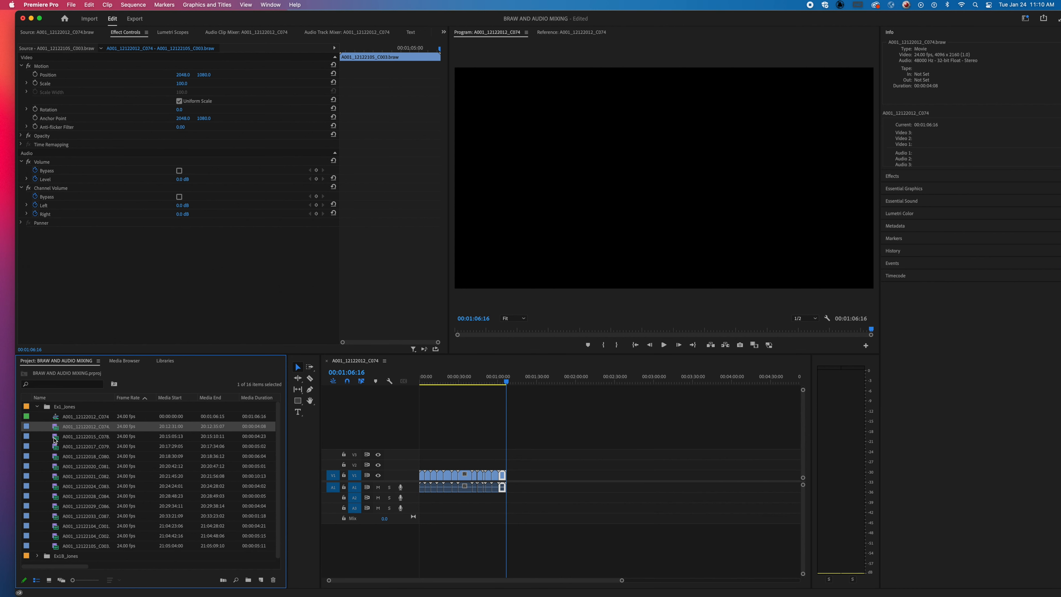
double_click(85, 436)
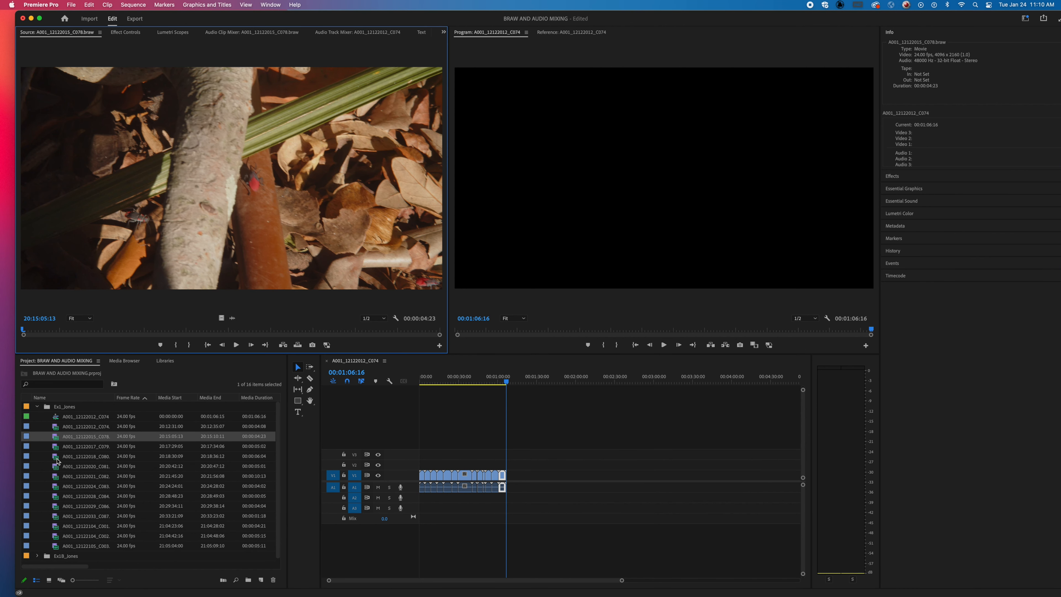